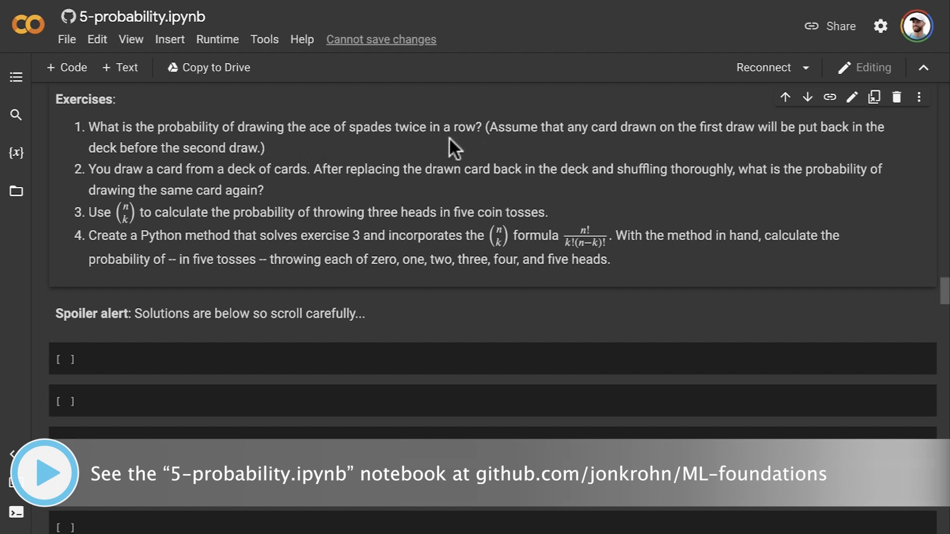
pyautogui.moveTo(599, 151)
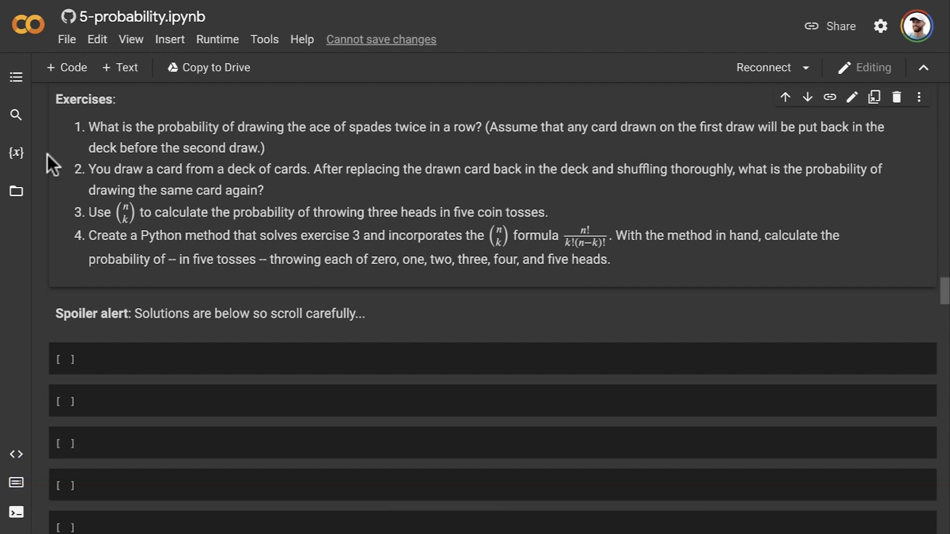
pyautogui.moveTo(227, 163)
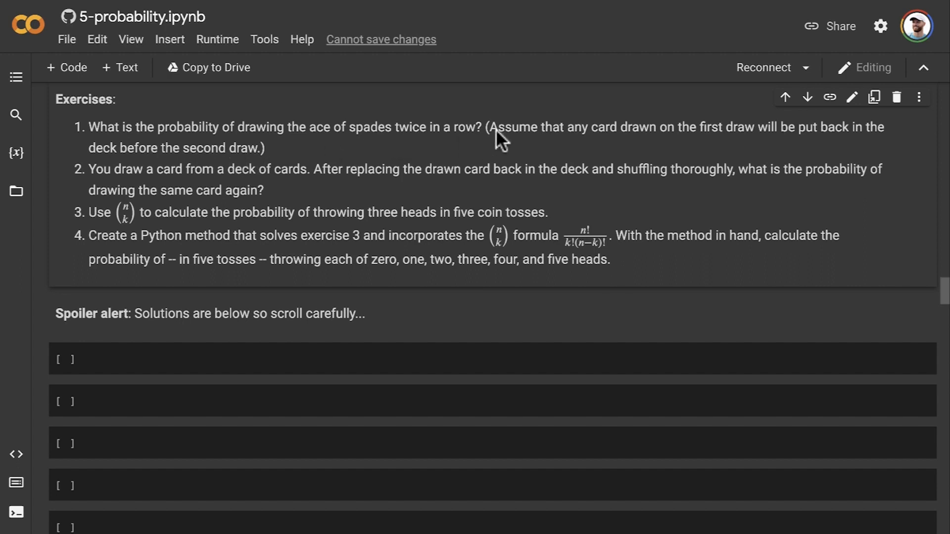
pyautogui.moveTo(274, 160)
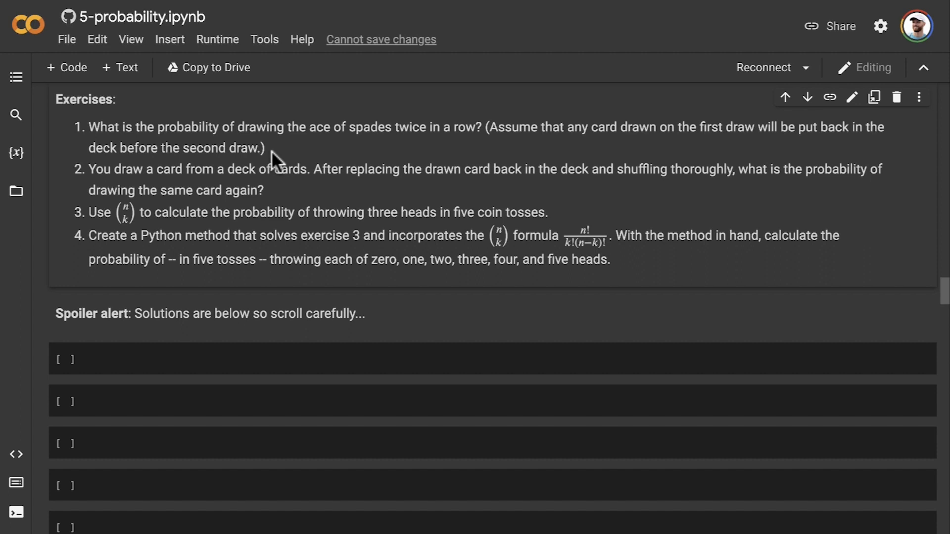
pyautogui.moveTo(125, 188)
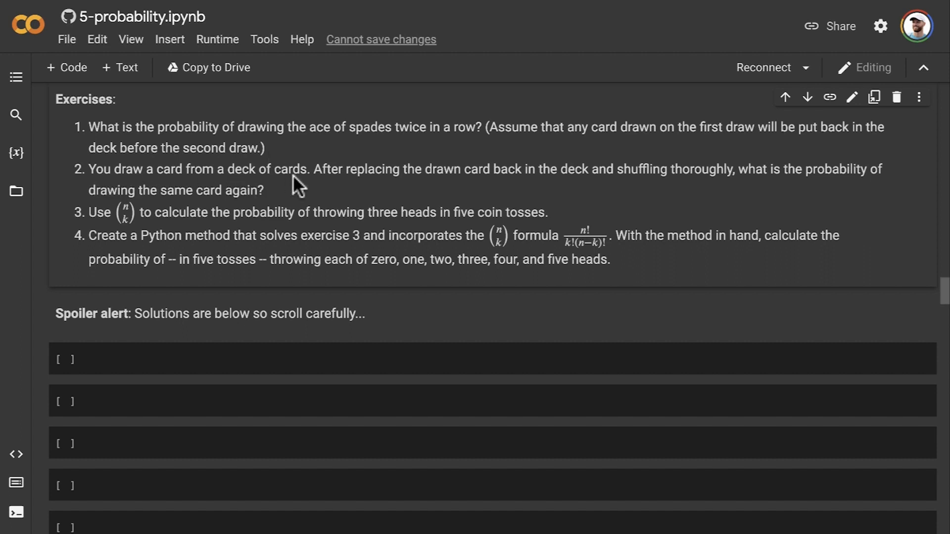
pyautogui.moveTo(309, 185)
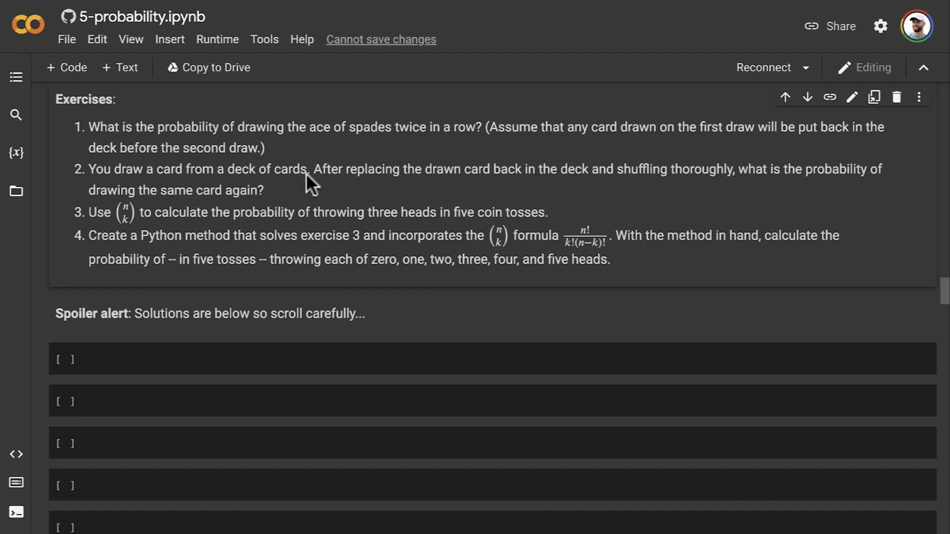
pyautogui.moveTo(462, 188)
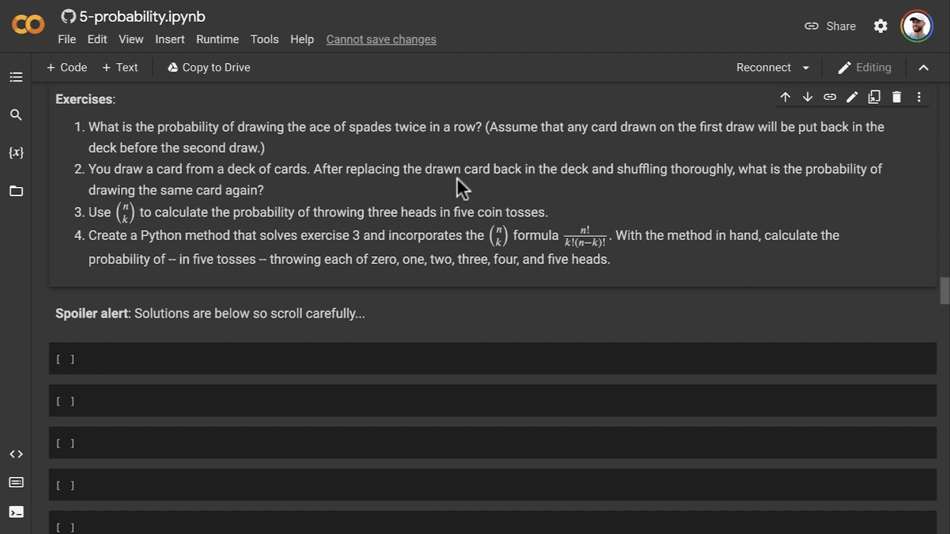
pyautogui.moveTo(566, 183)
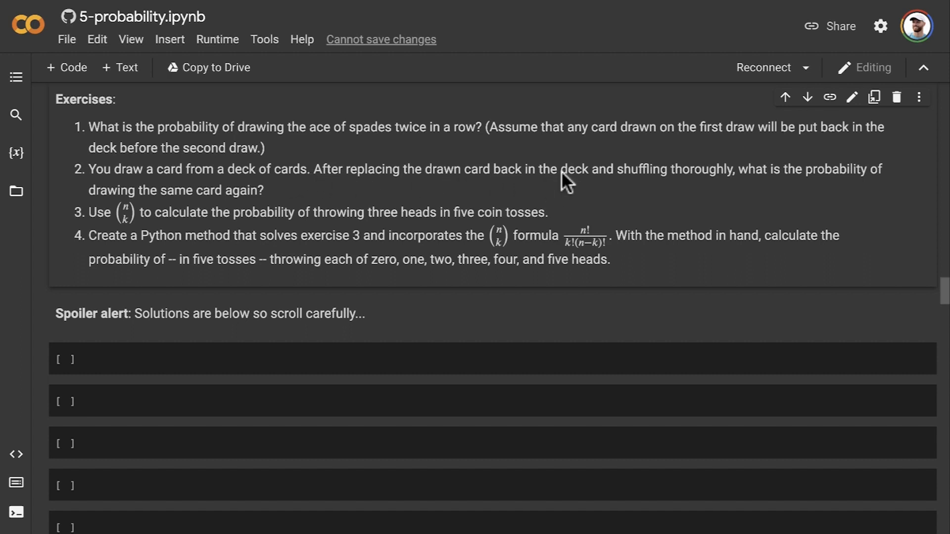
pyautogui.moveTo(700, 188)
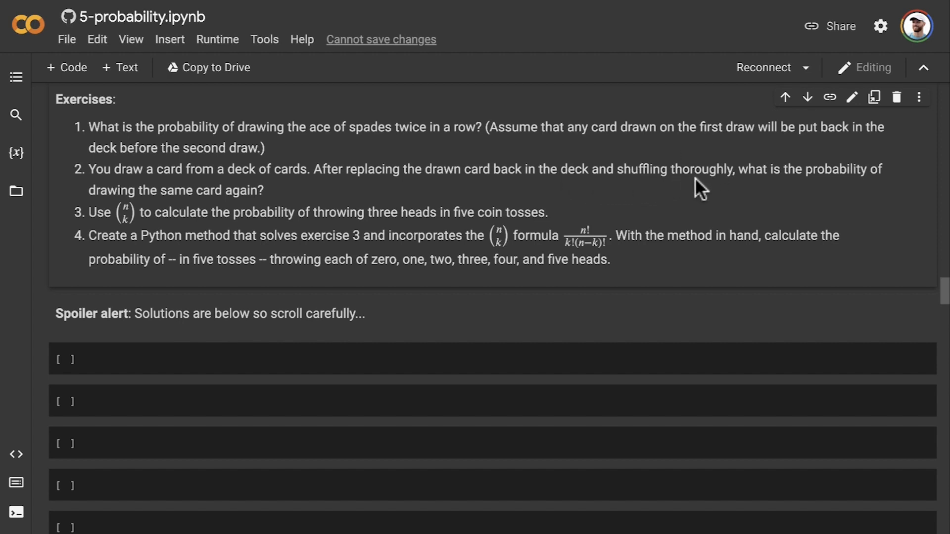
pyautogui.moveTo(868, 187)
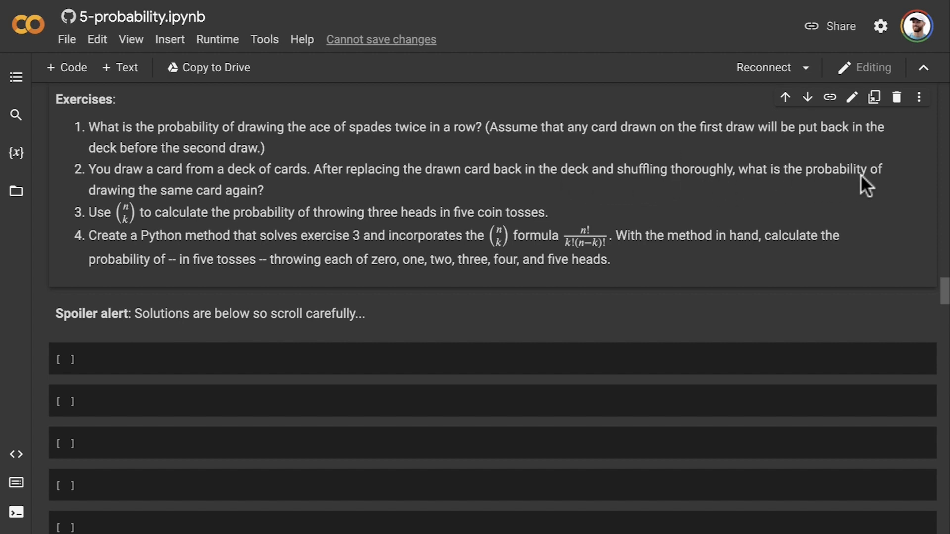
pyautogui.moveTo(254, 206)
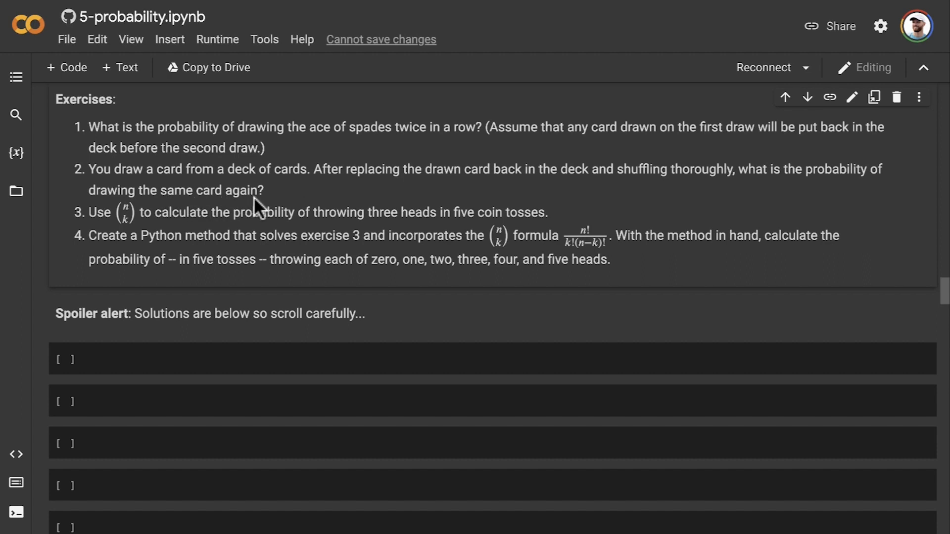
pyautogui.moveTo(100, 228)
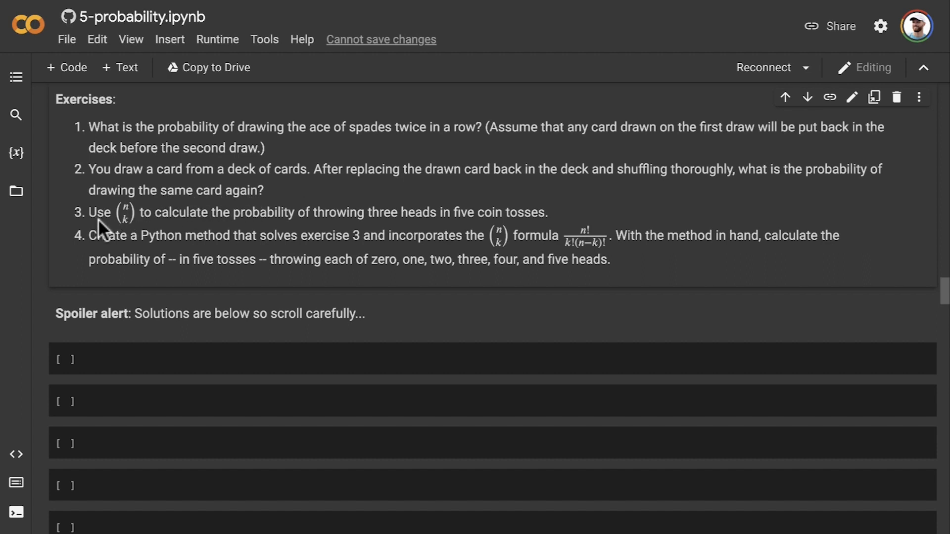
pyautogui.moveTo(139, 218)
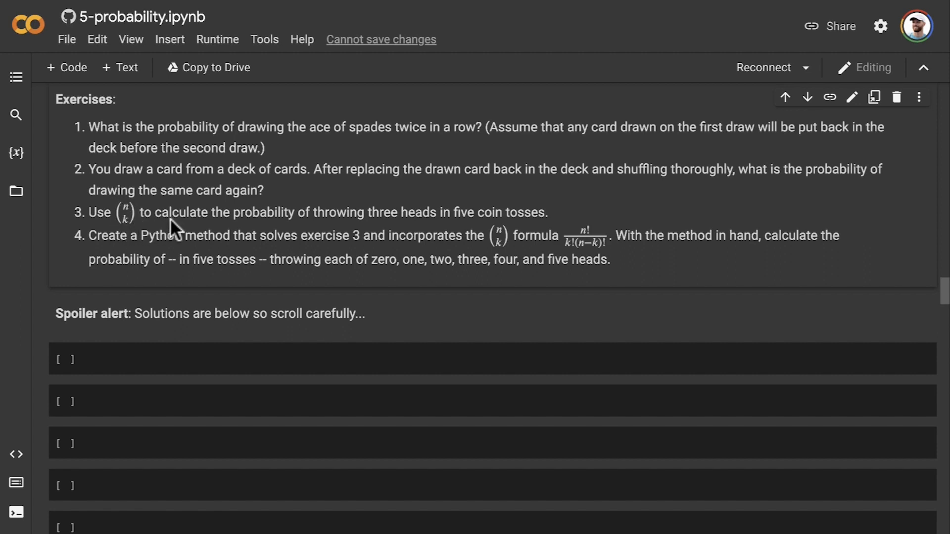
pyautogui.moveTo(431, 224)
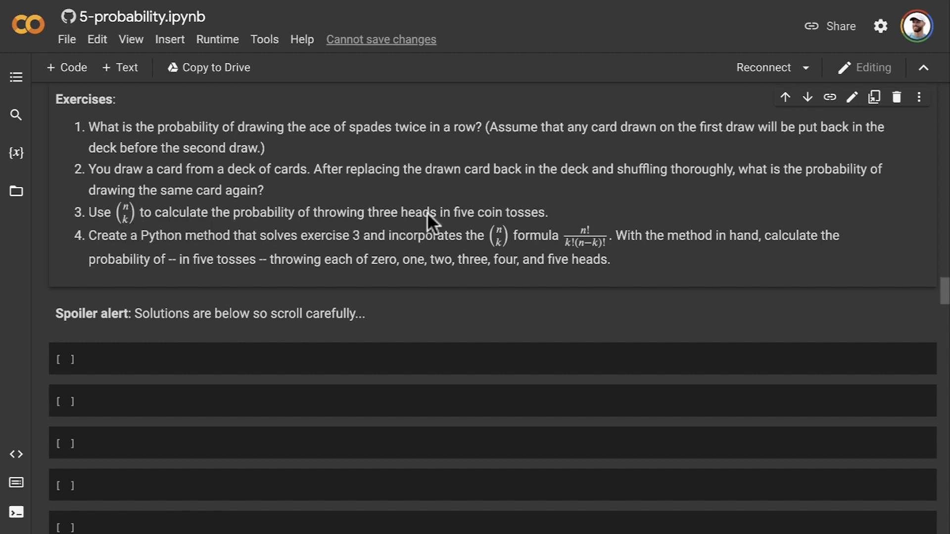
pyautogui.moveTo(557, 228)
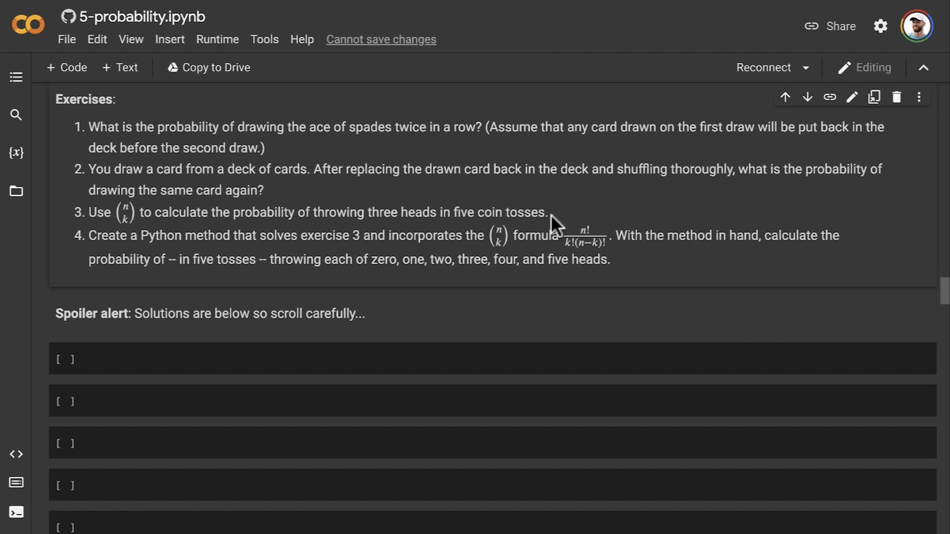
pyautogui.moveTo(563, 216)
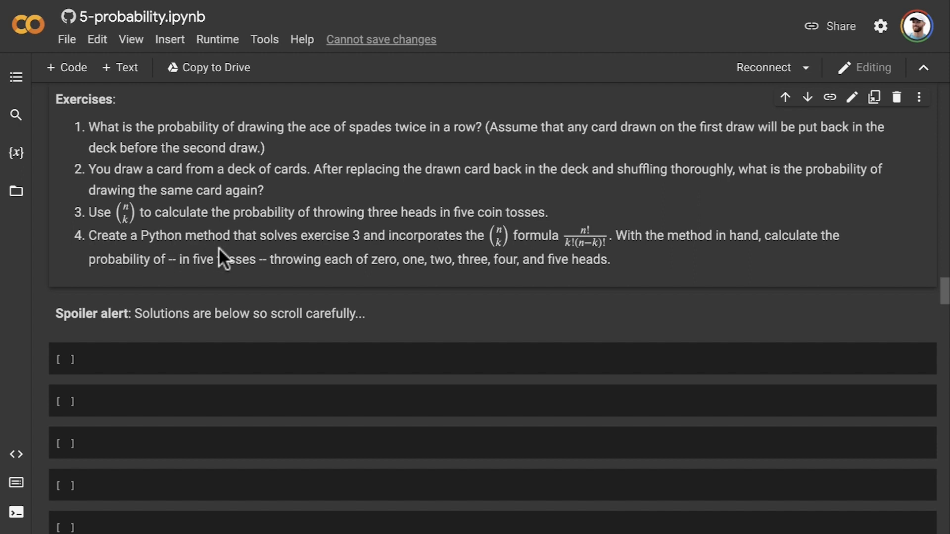
pyautogui.moveTo(229, 249)
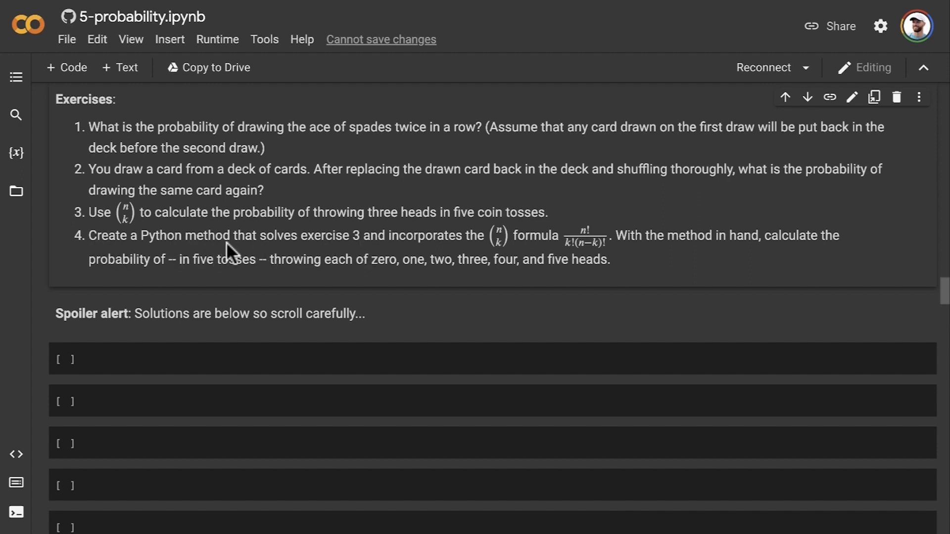
pyautogui.moveTo(385, 251)
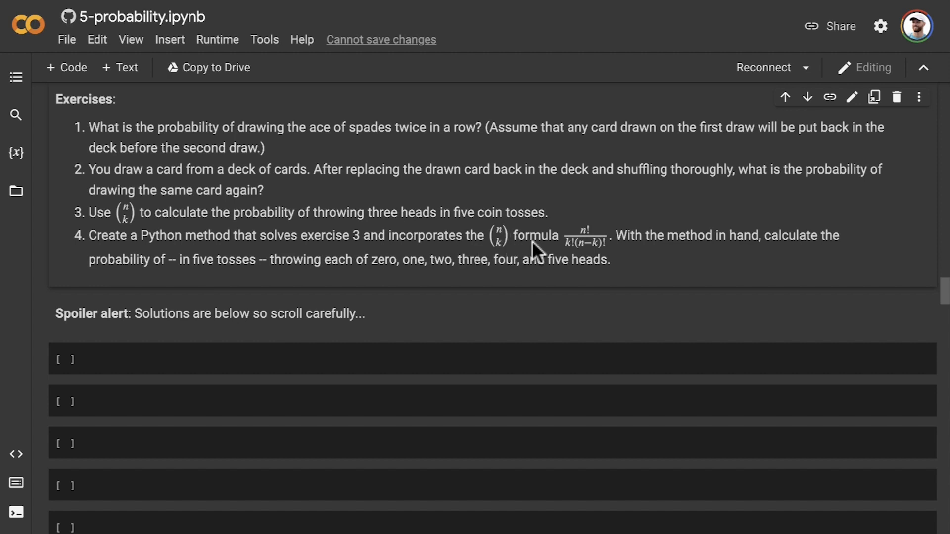
pyautogui.moveTo(583, 229)
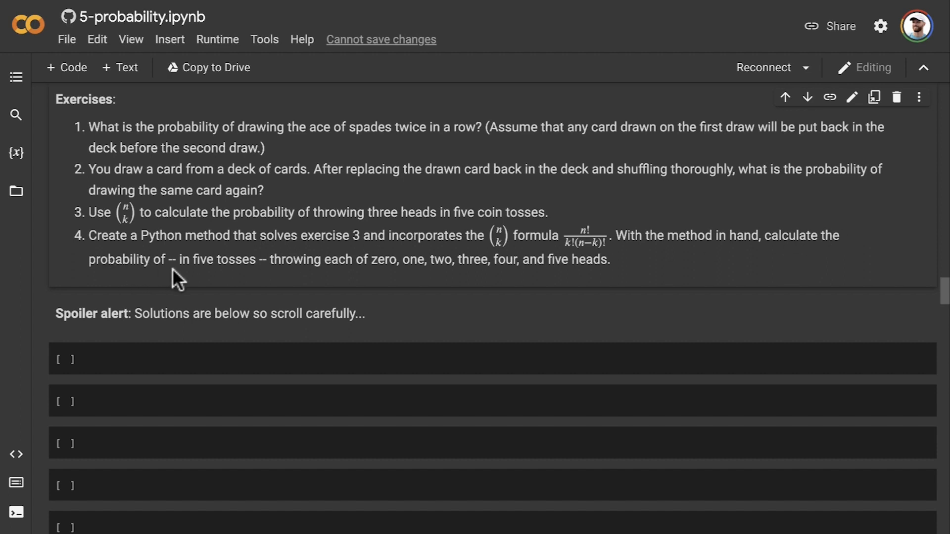
pyautogui.moveTo(290, 276)
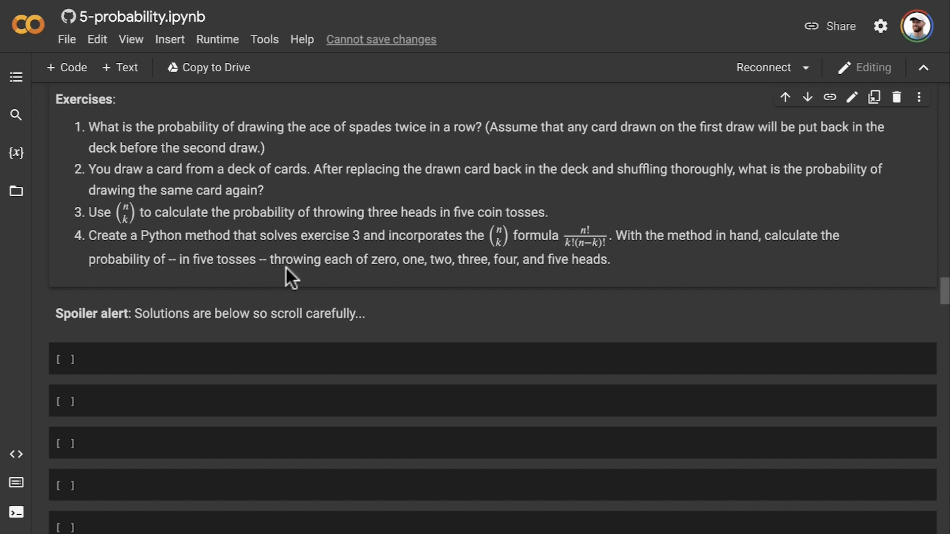
pyautogui.moveTo(462, 274)
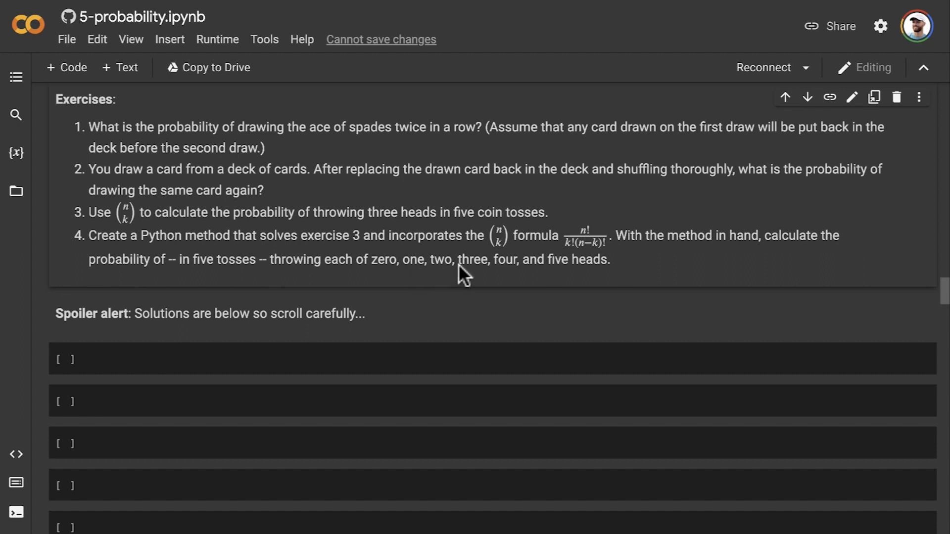
pyautogui.moveTo(588, 271)
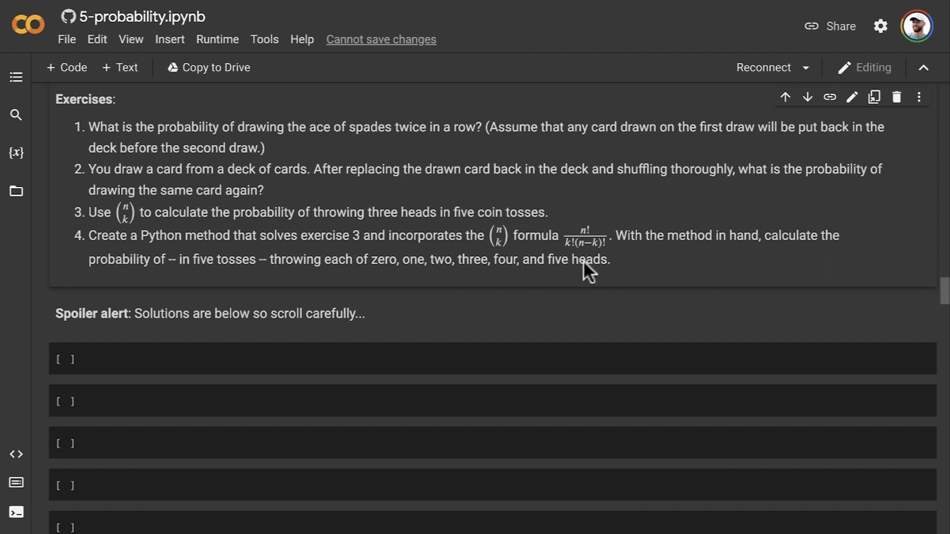
pyautogui.moveTo(476, 276)
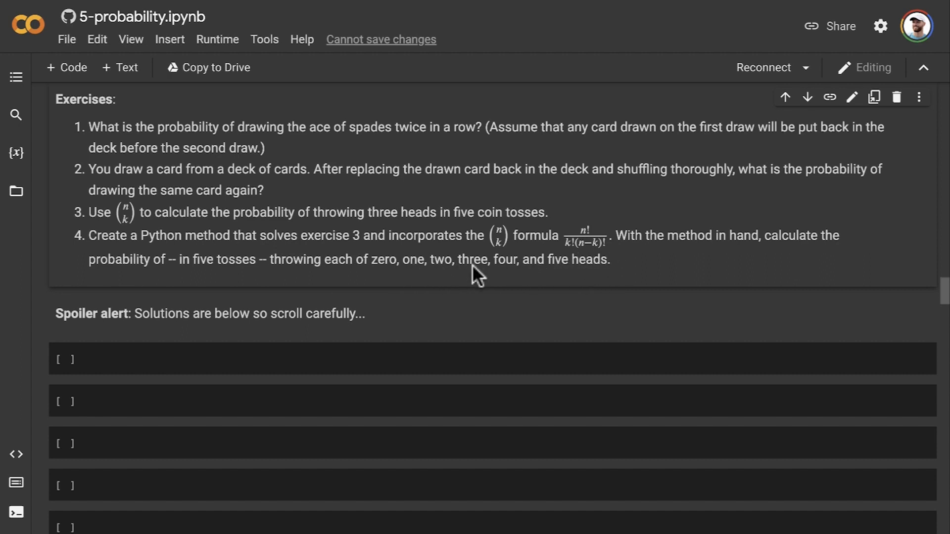
pyautogui.moveTo(135, 254)
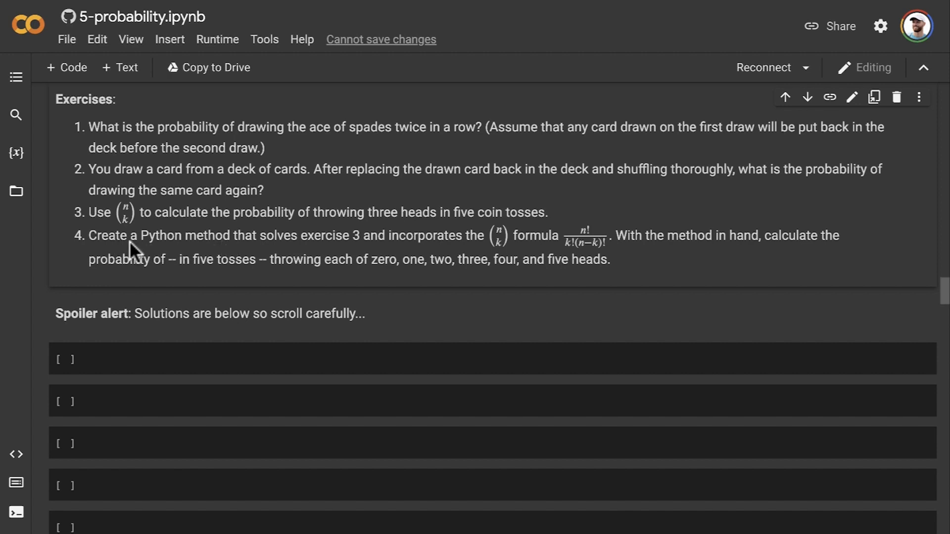
pyautogui.moveTo(212, 254)
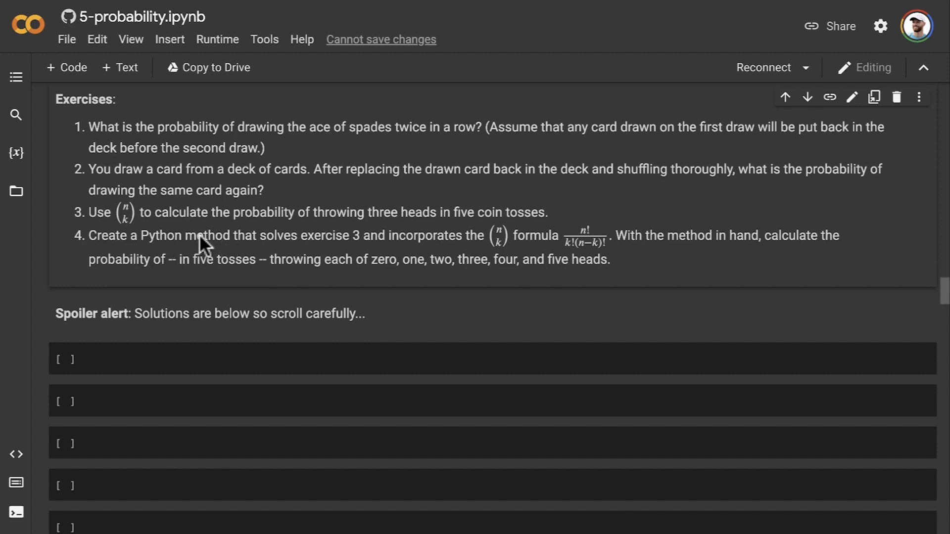
pyautogui.moveTo(231, 246)
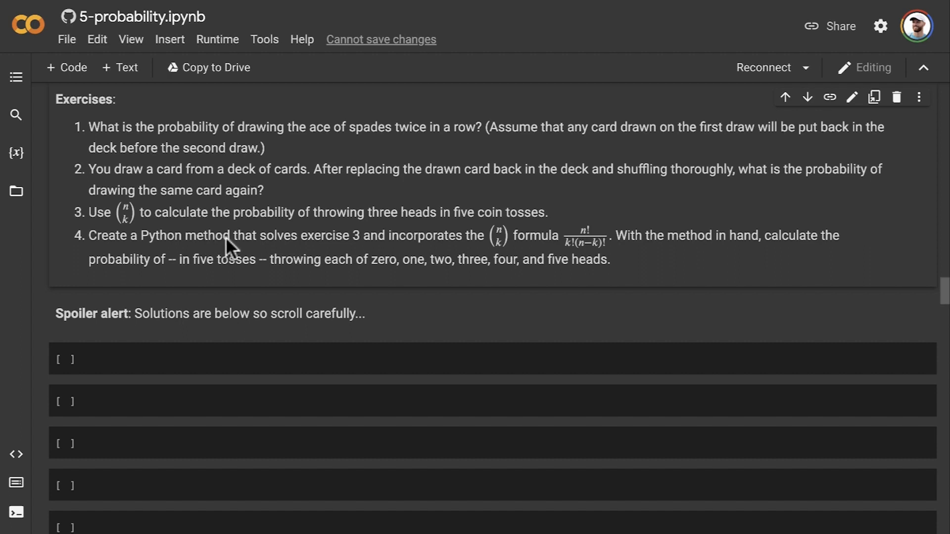
pyautogui.moveTo(497, 246)
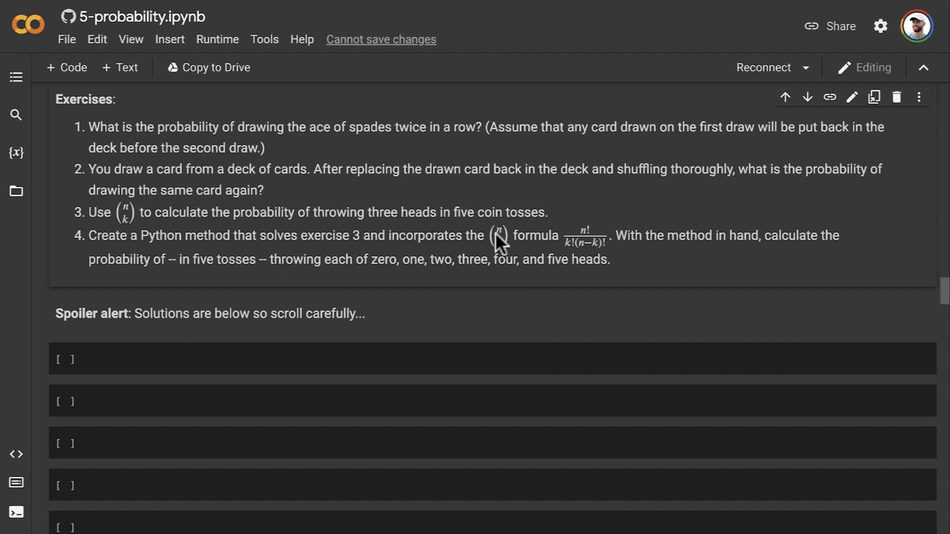
pyautogui.moveTo(587, 235)
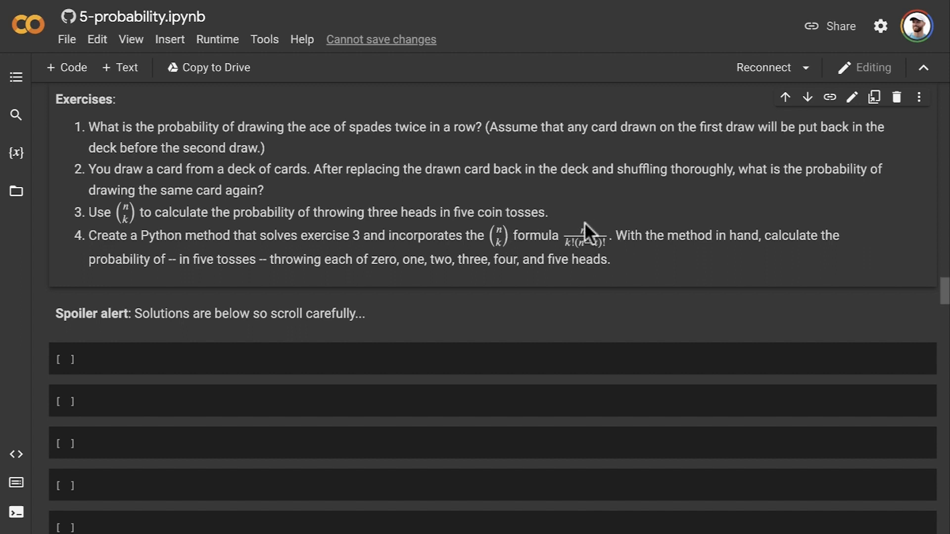
pyautogui.moveTo(314, 276)
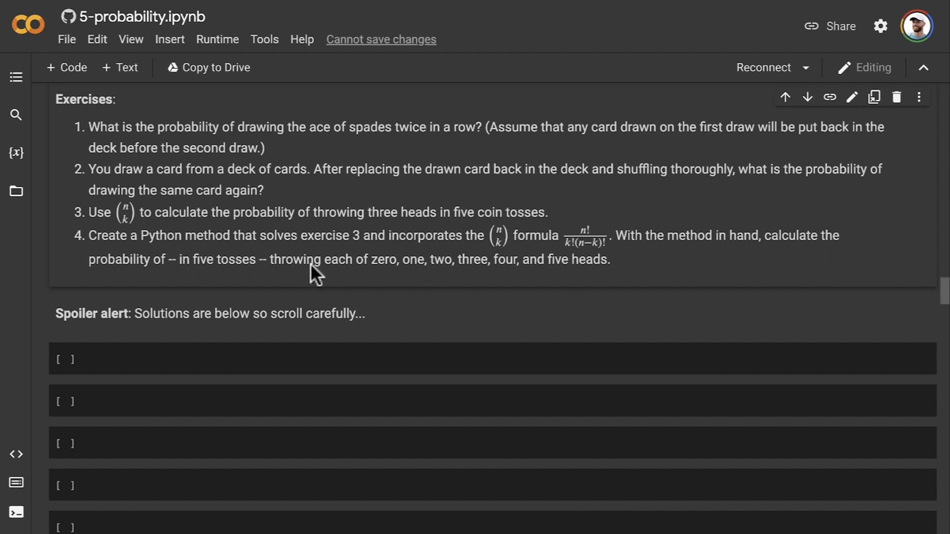
pyautogui.moveTo(591, 271)
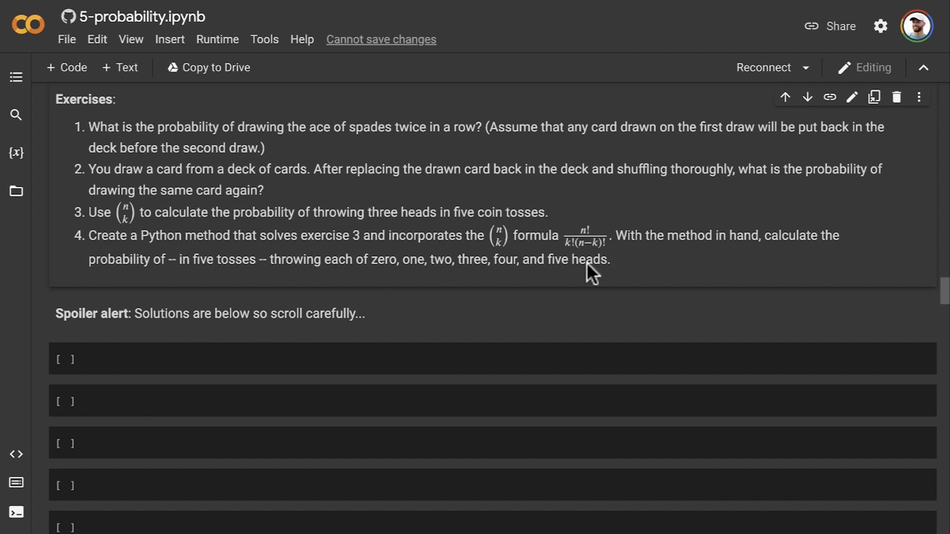
pyautogui.scroll(-3)
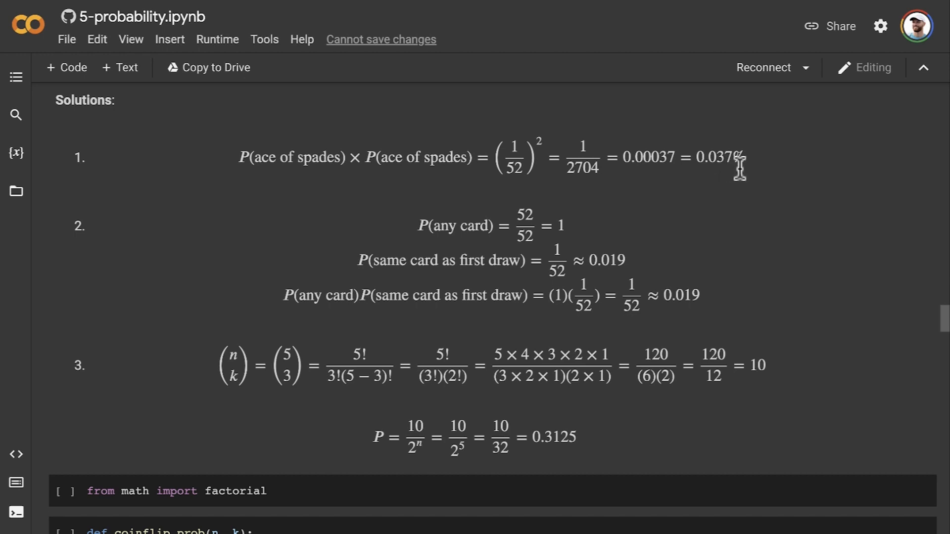
pyautogui.moveTo(742, 188)
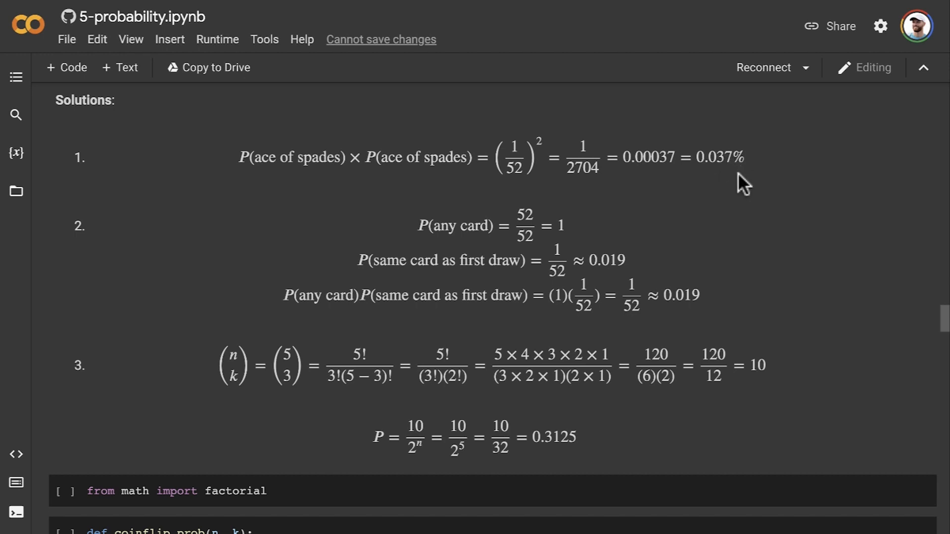
pyautogui.moveTo(88, 242)
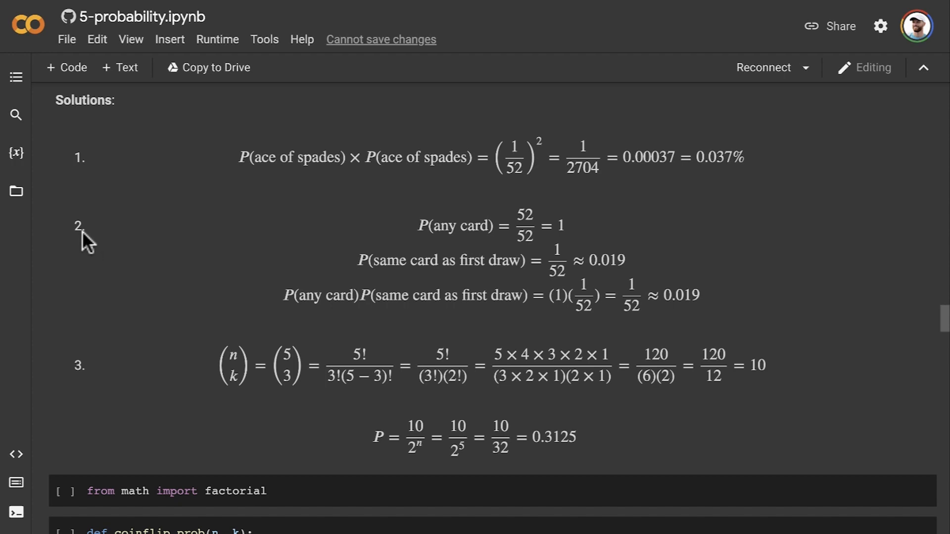
pyautogui.moveTo(677, 318)
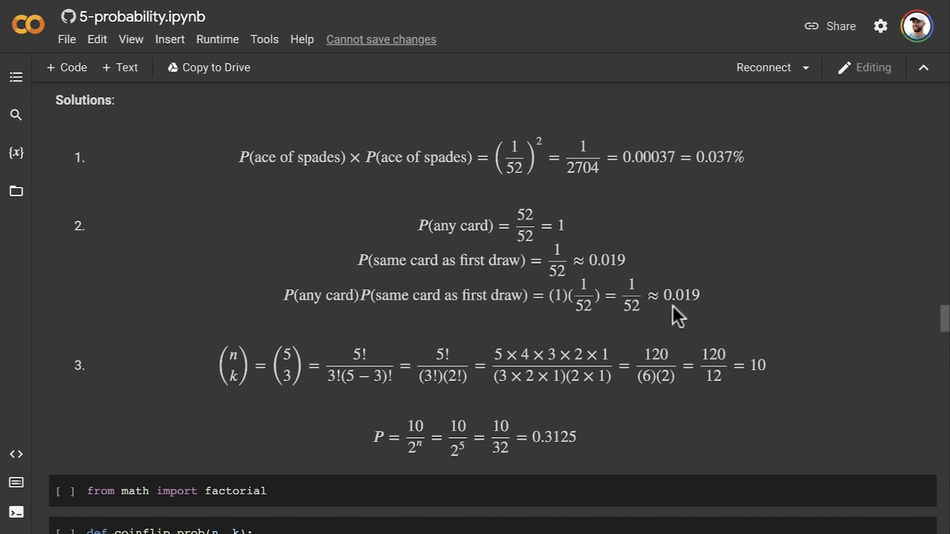
pyautogui.moveTo(296, 442)
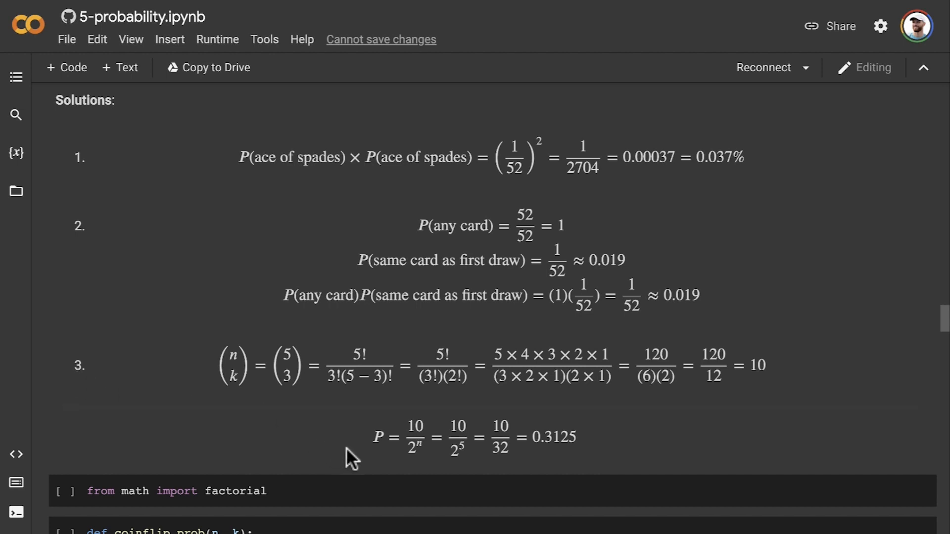
pyautogui.moveTo(589, 450)
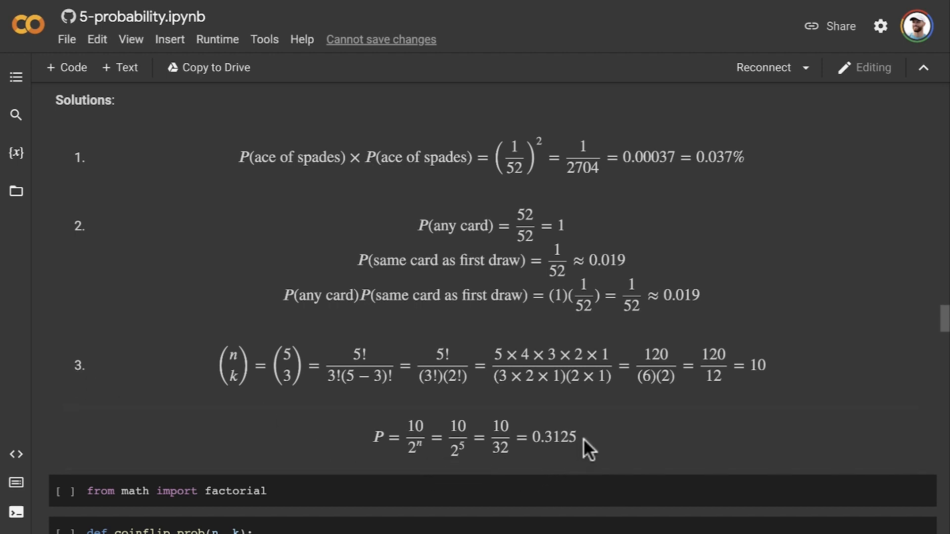
pyautogui.moveTo(593, 443)
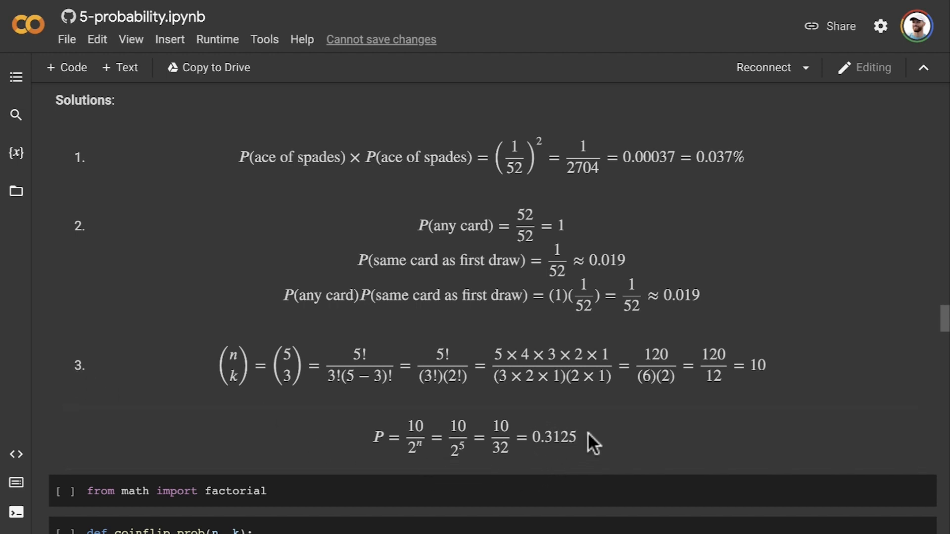
pyautogui.scroll(-3)
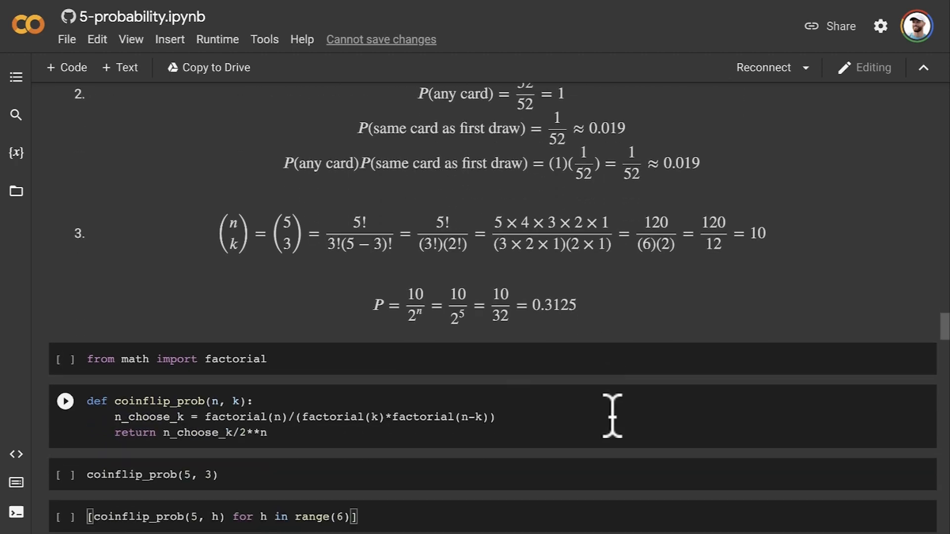
pyautogui.moveTo(603, 416)
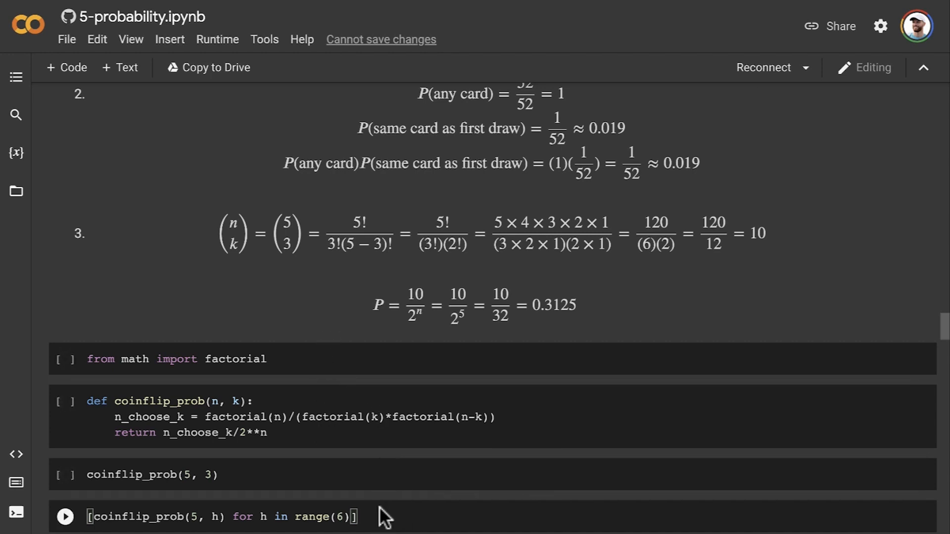
pyautogui.moveTo(164, 359)
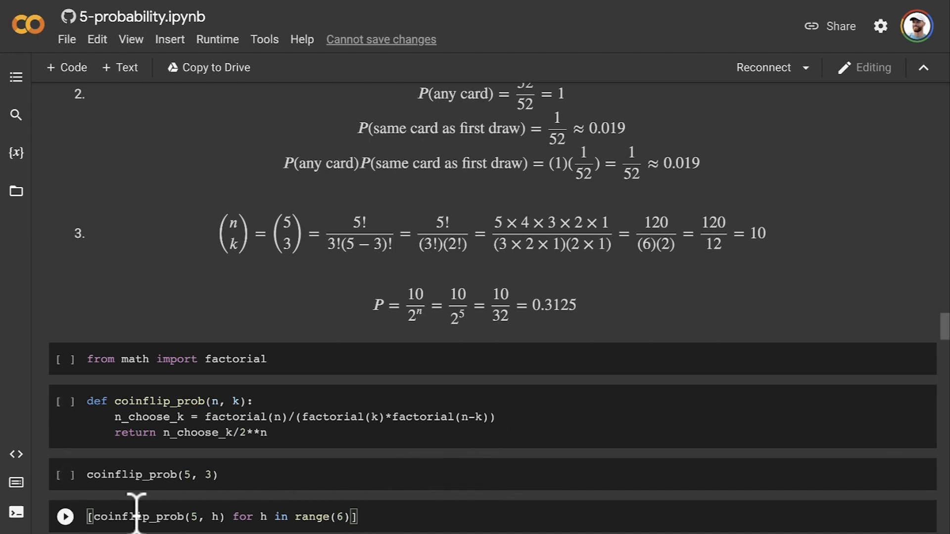
pyautogui.moveTo(384, 508)
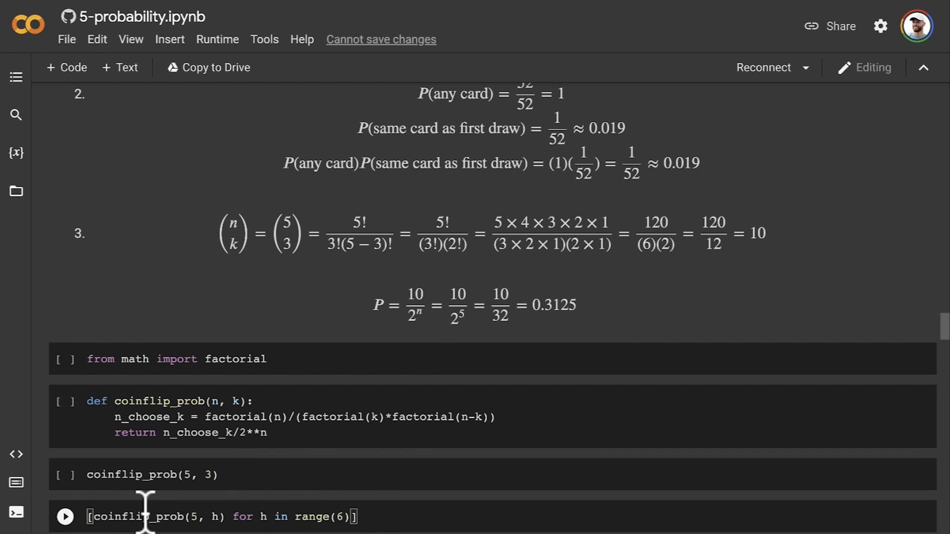
pyautogui.moveTo(280, 516)
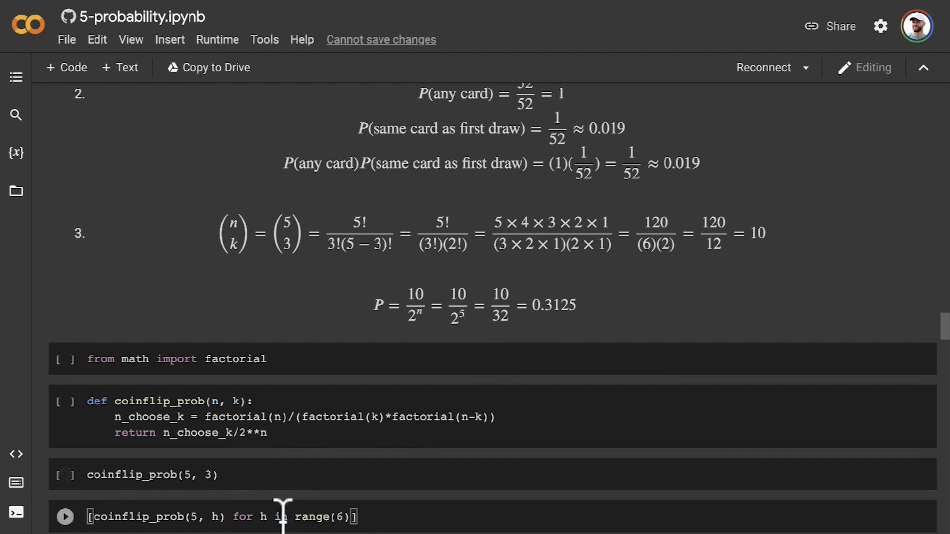